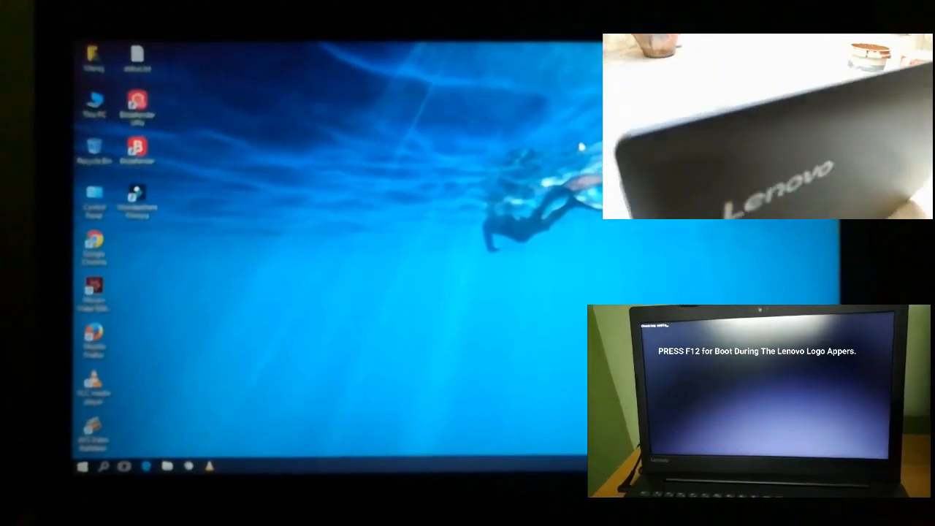
Launch gpedit.msc from the Run dialog and reach the Windows Update policy list.
key("F12")
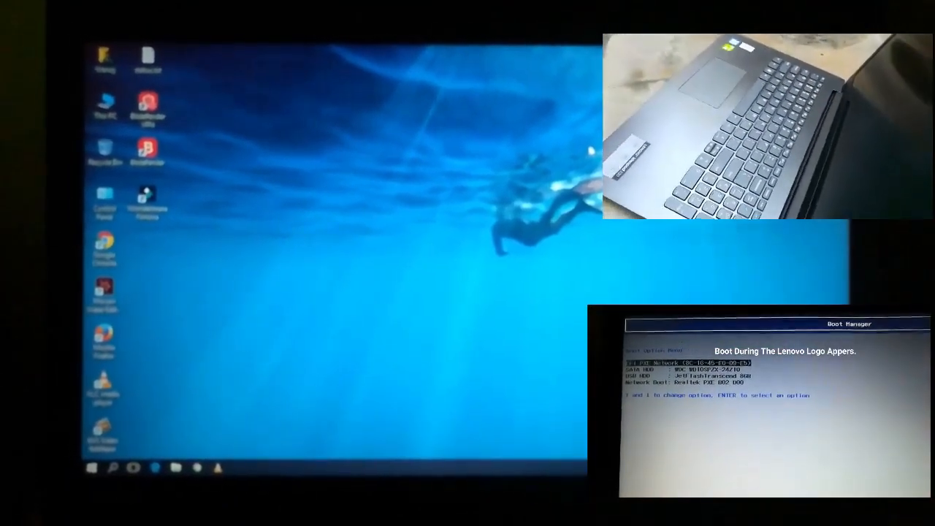
key("win+r")
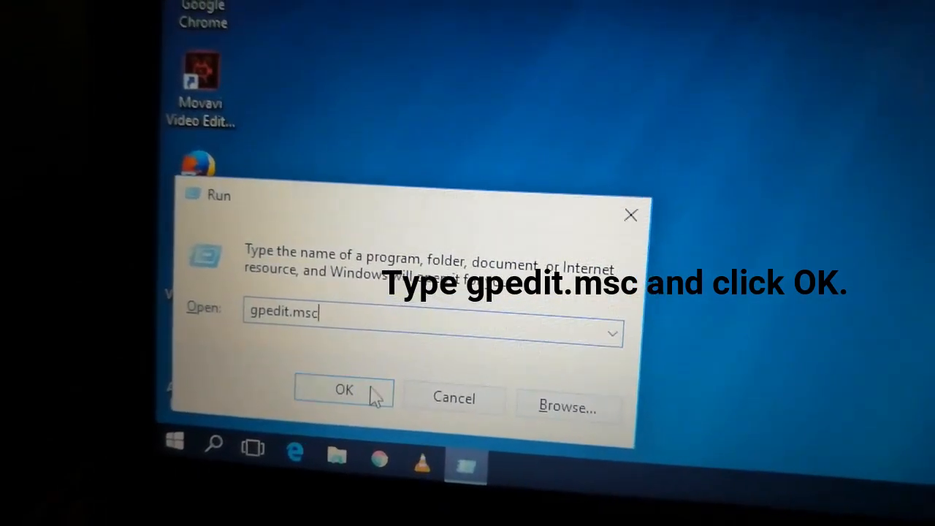
left_click(344, 390)
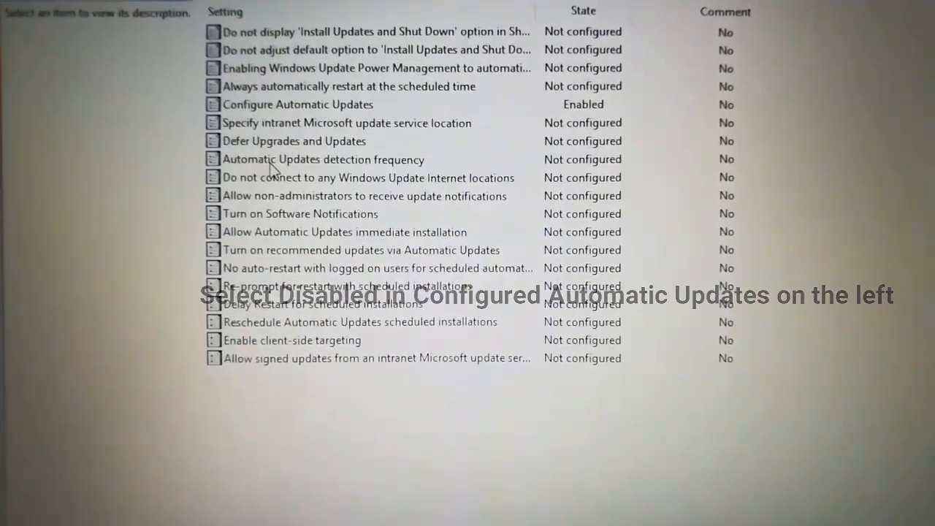
Review the Automatic Updates detection frequency policy and confirm it with OK.
double_click(321, 159)
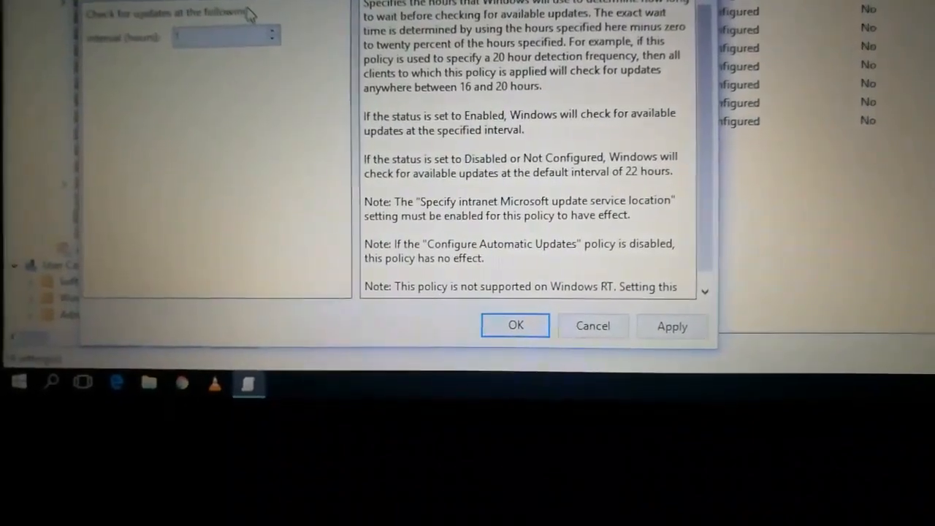
left_click(514, 324)
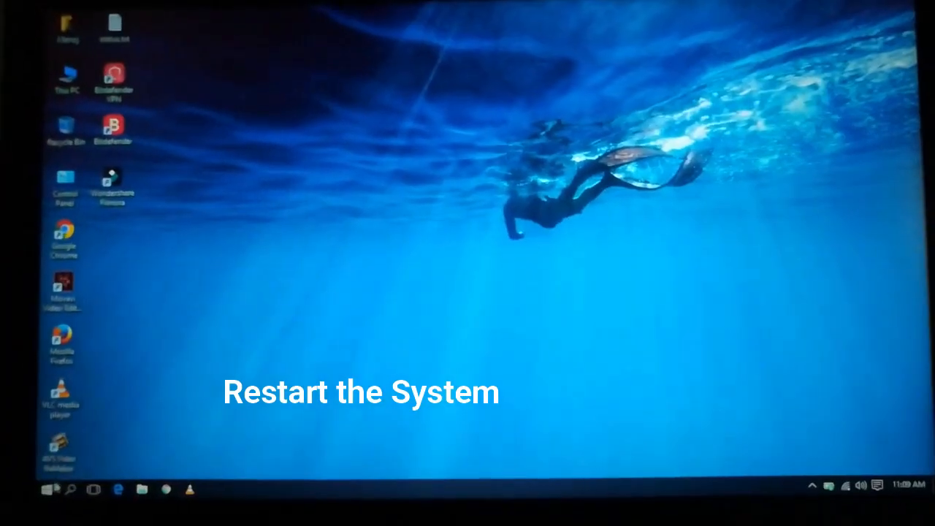
Restart the computer from the Start menu's Power options.
left_click(46, 488)
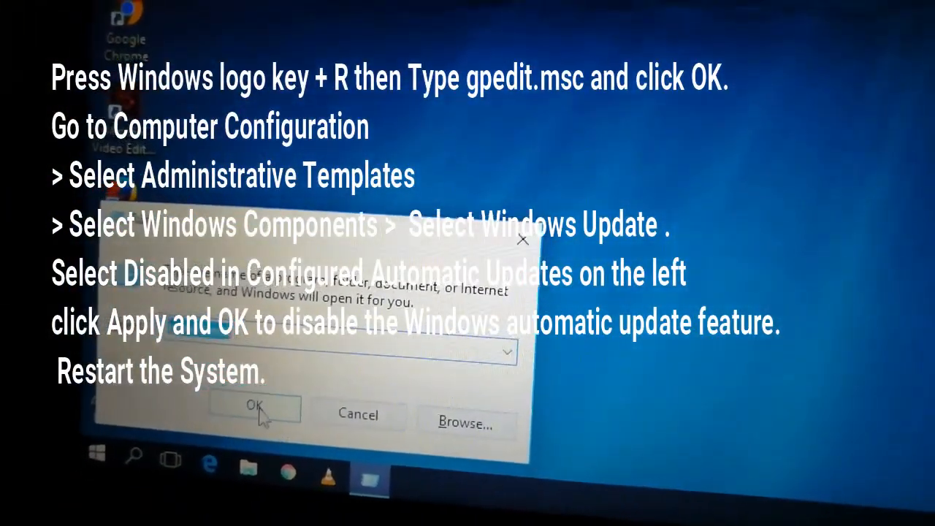
Launch gpedit.msc again from the Run dialog.
left_click(254, 406)
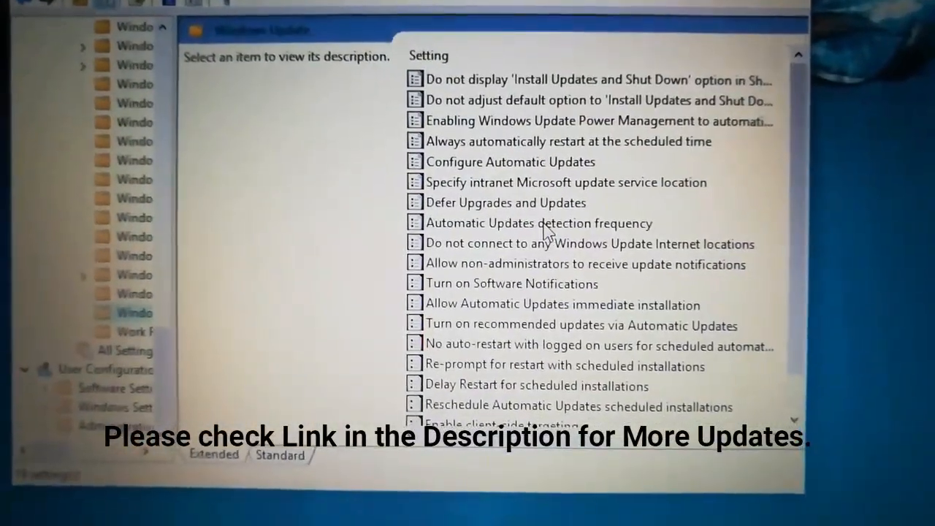
Recheck the Automatic Updates detection frequency policy, confirm it, and maximize the editor window.
double_click(537, 222)
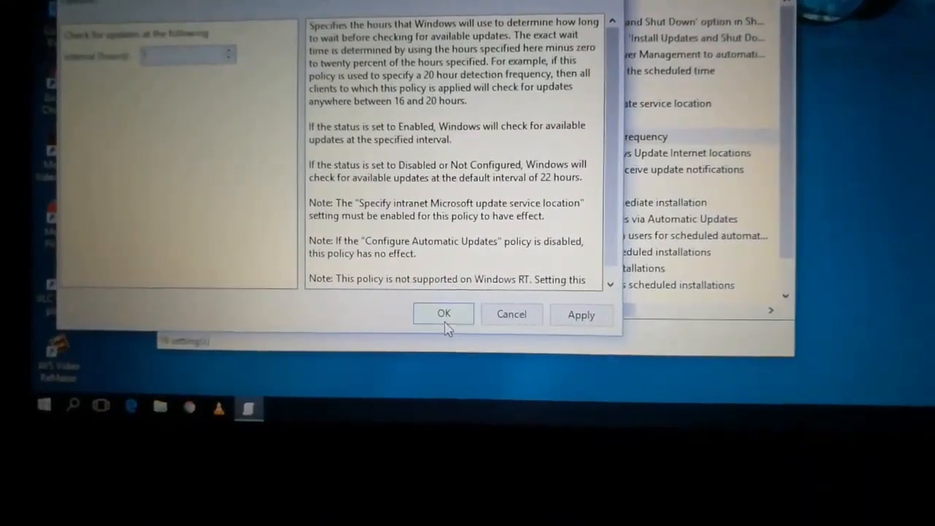
left_click(444, 312)
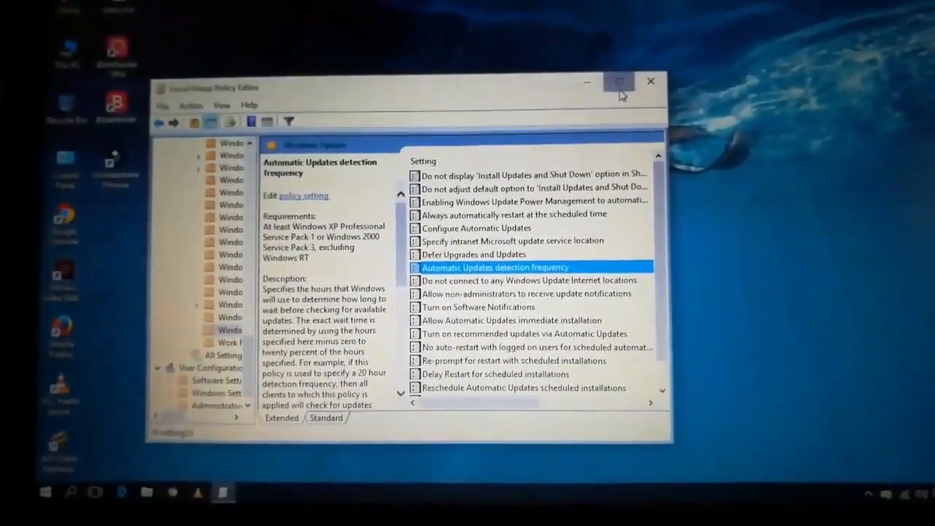
left_click(620, 82)
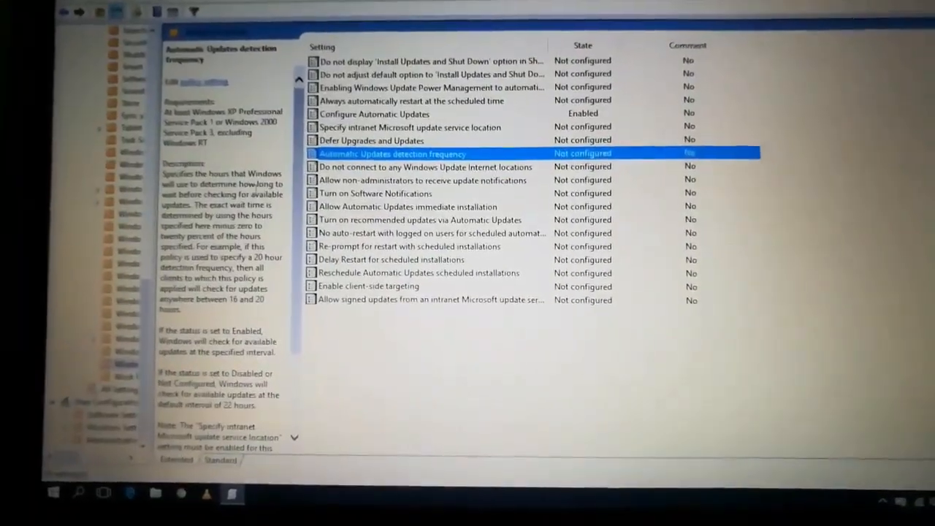